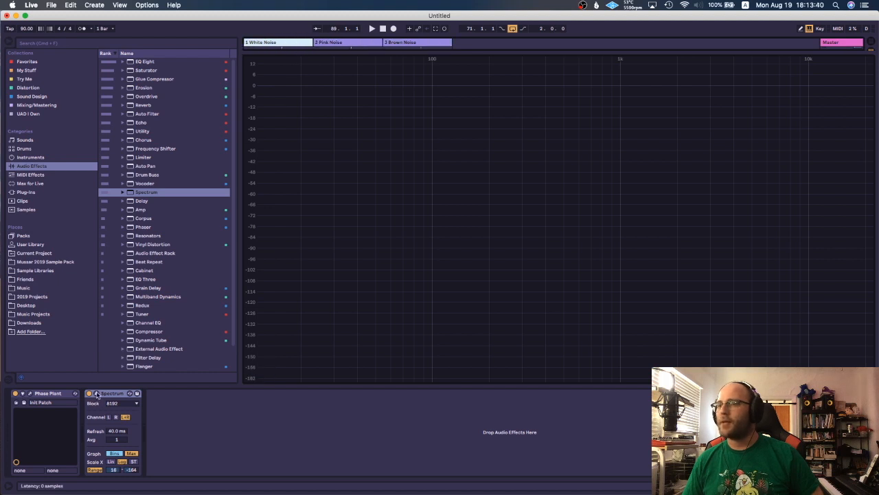
Bring up the White Noise track's Phase Plant instrument editor.
left_click(347, 42)
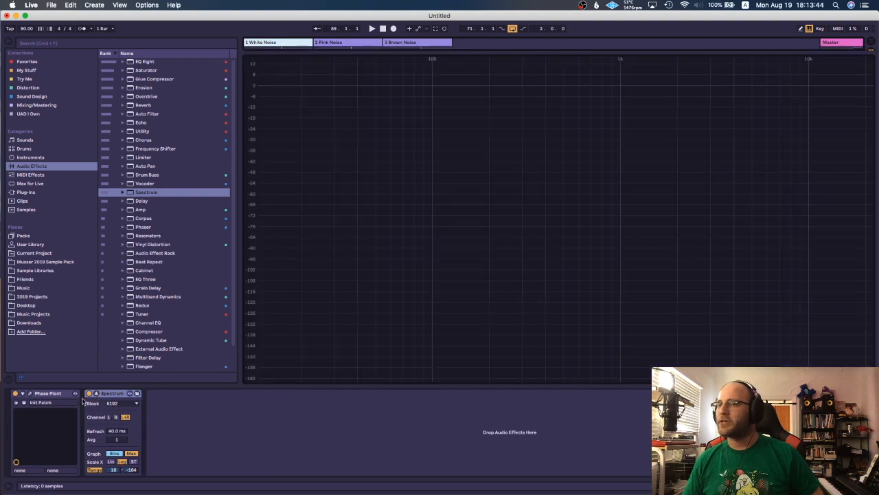
mouse_move(28, 392)
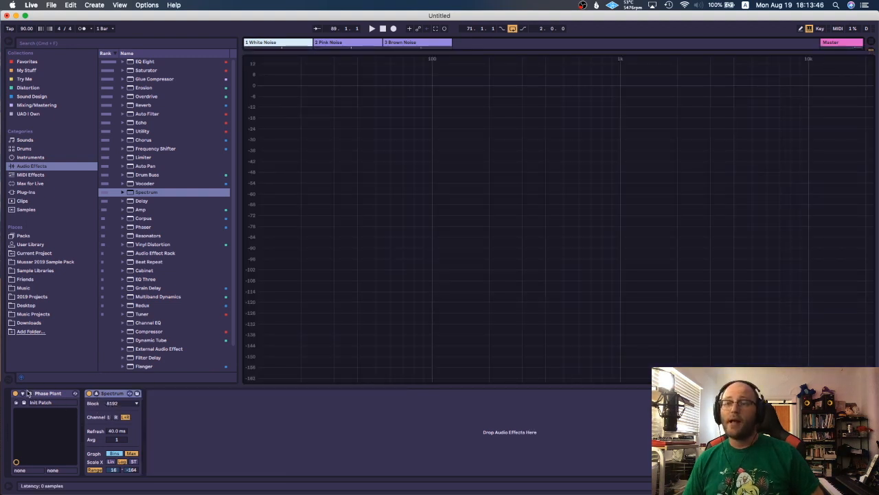
double_click(48, 393)
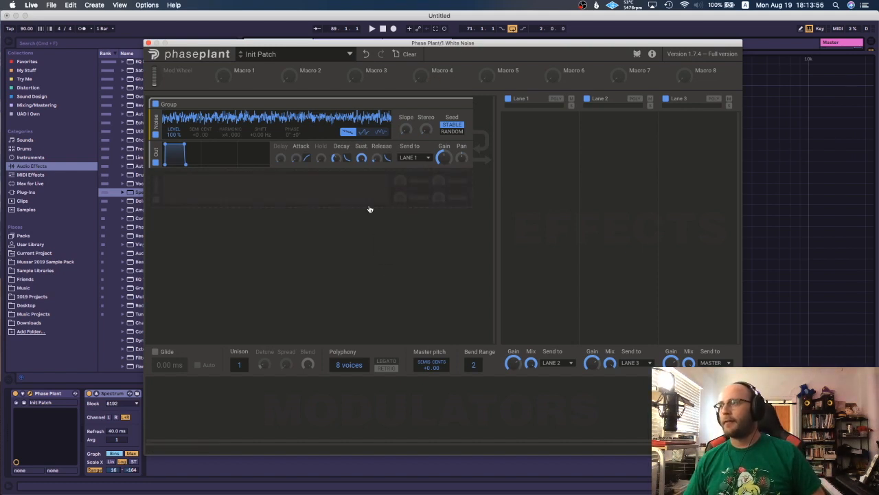
mouse_move(415, 200)
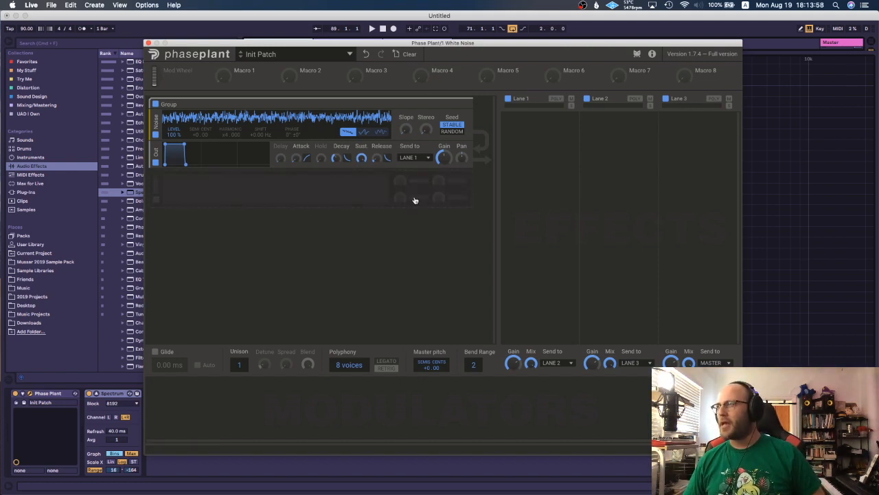
mouse_move(462, 220)
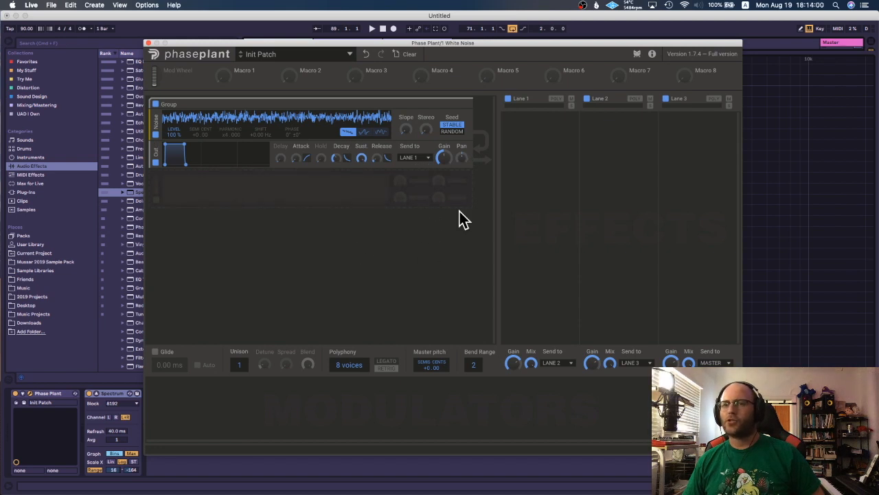
mouse_move(414, 225)
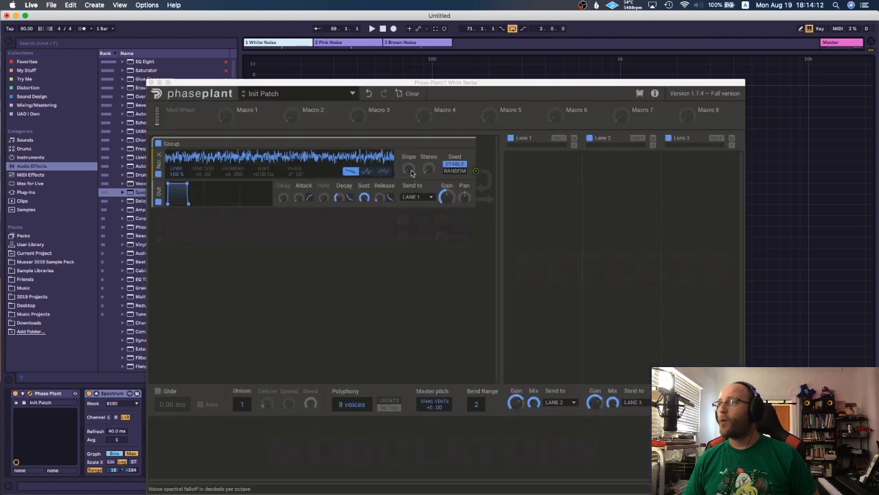
Adjust the noise generator's Slope knob to the pink setting, 3.1 dB/oct.
left_click_drag(407, 171, 407, 165)
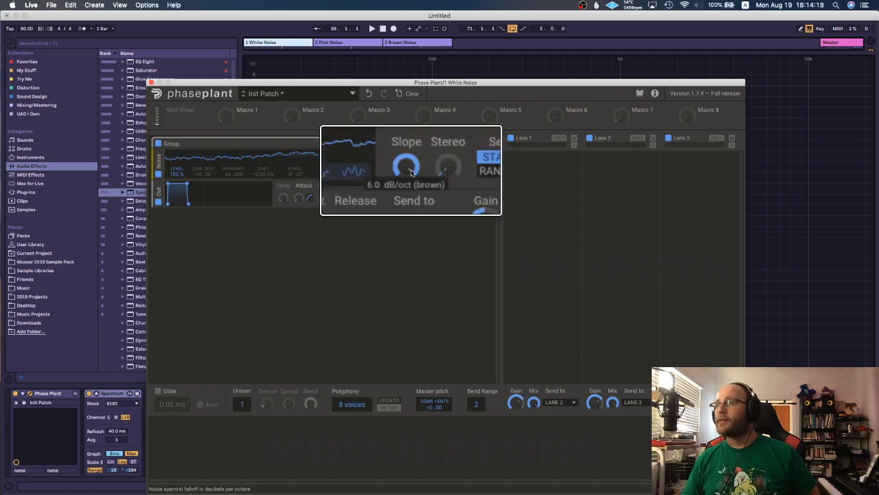
left_click_drag(406, 165, 407, 180)
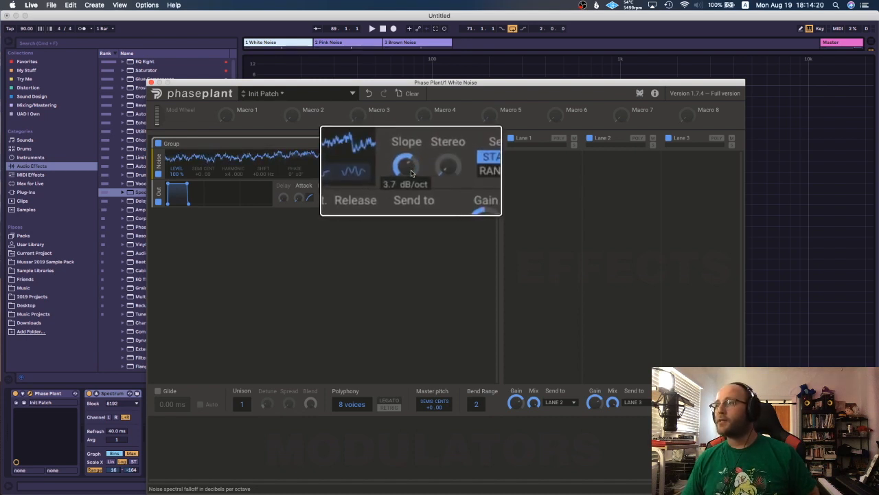
left_click_drag(406, 163, 407, 176)
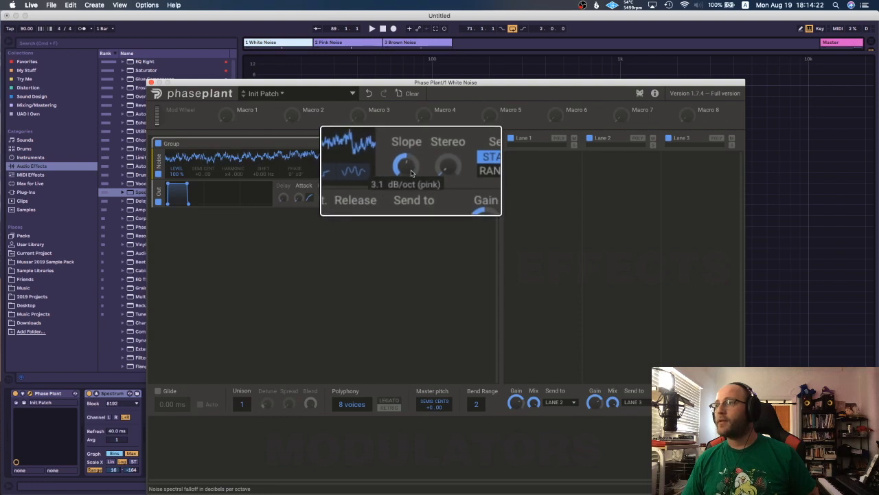
left_click_drag(407, 165, 407, 149)
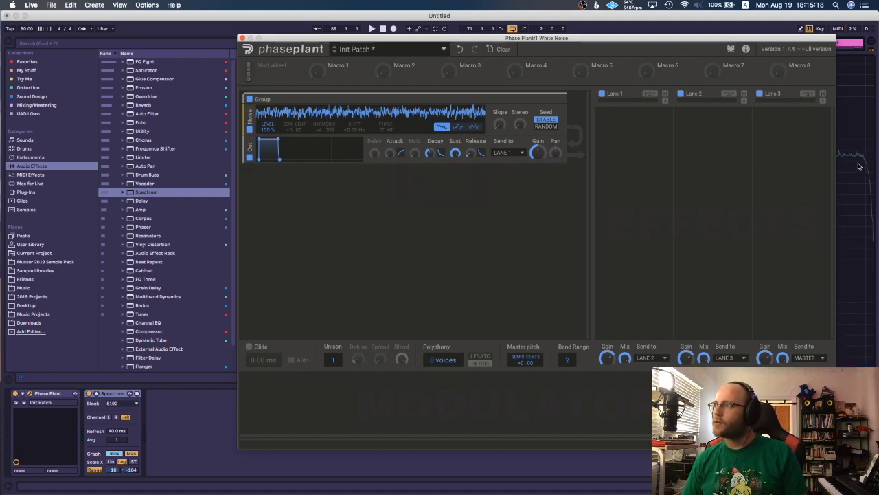
mouse_move(858, 156)
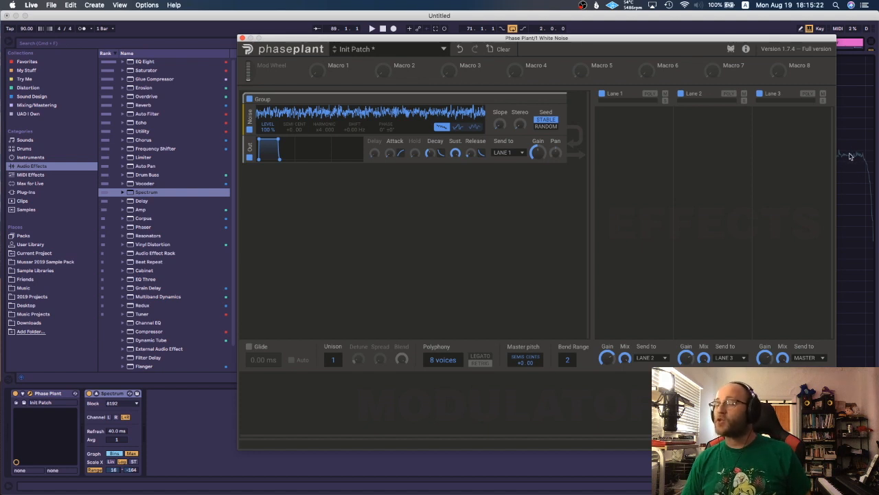
mouse_move(842, 159)
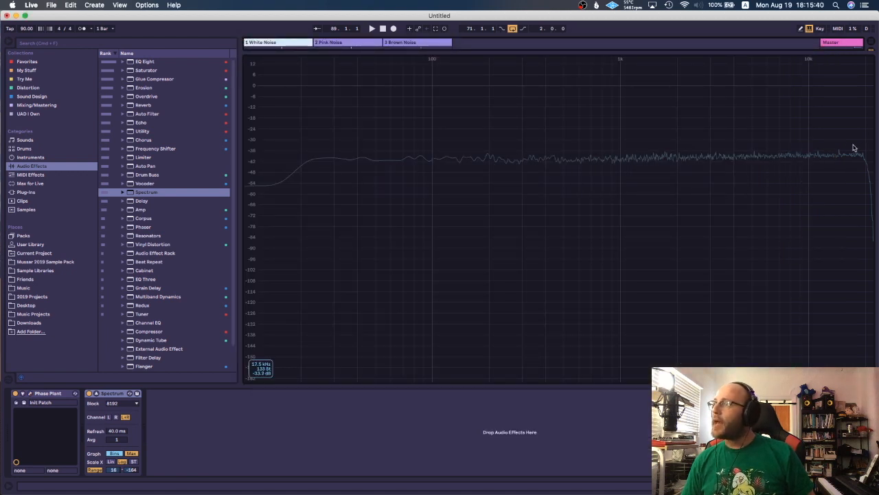
mouse_move(378, 165)
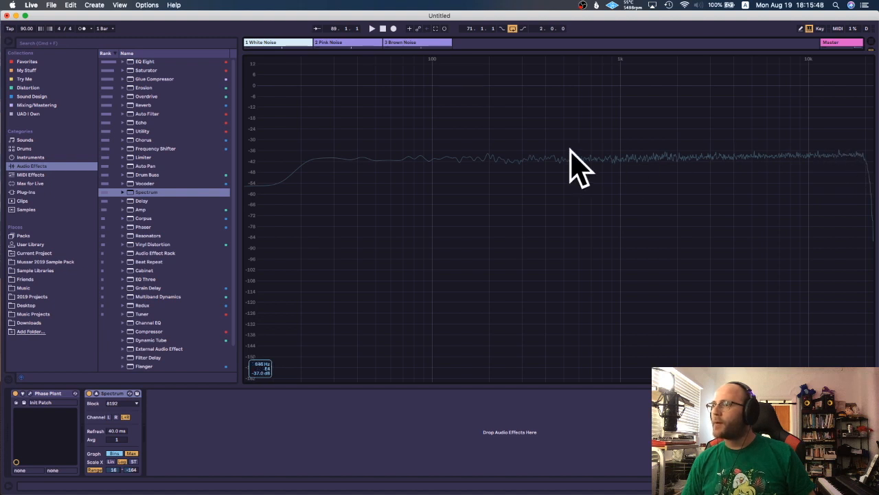
mouse_move(323, 163)
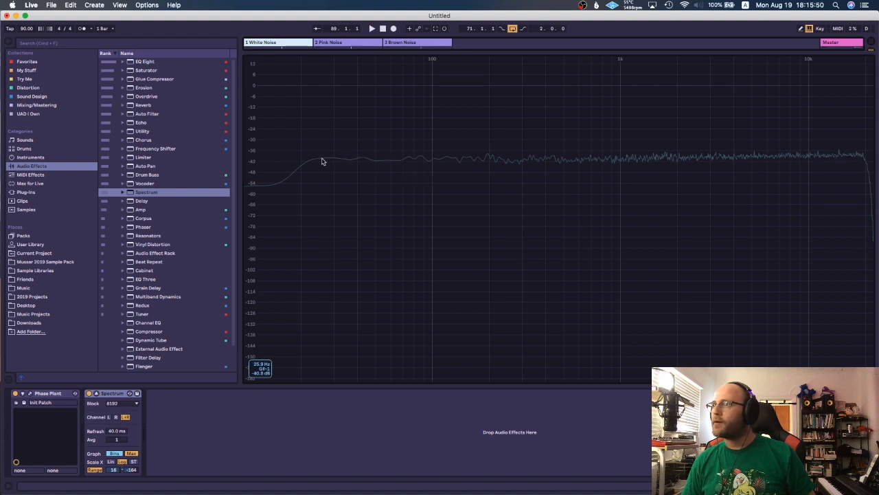
mouse_move(366, 165)
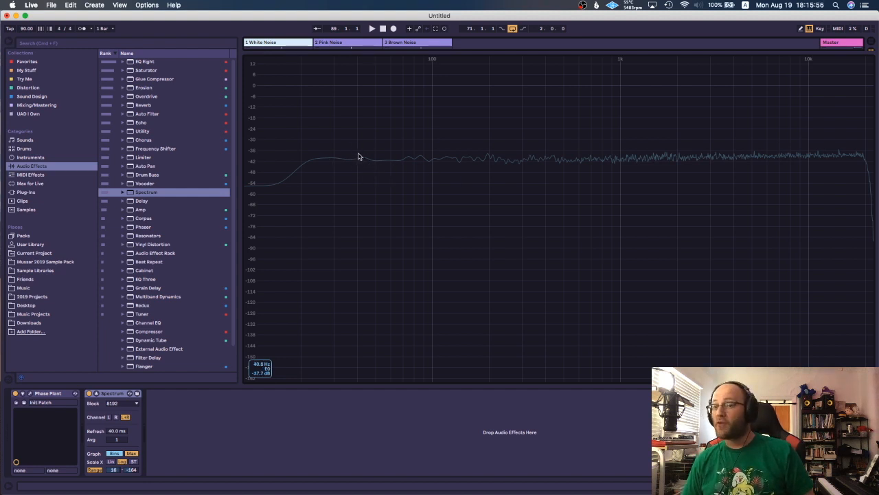
mouse_move(459, 157)
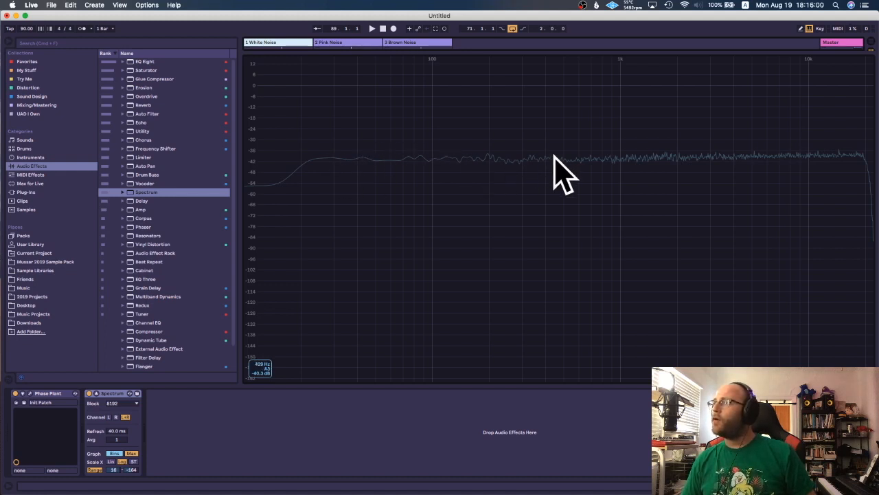
mouse_move(557, 186)
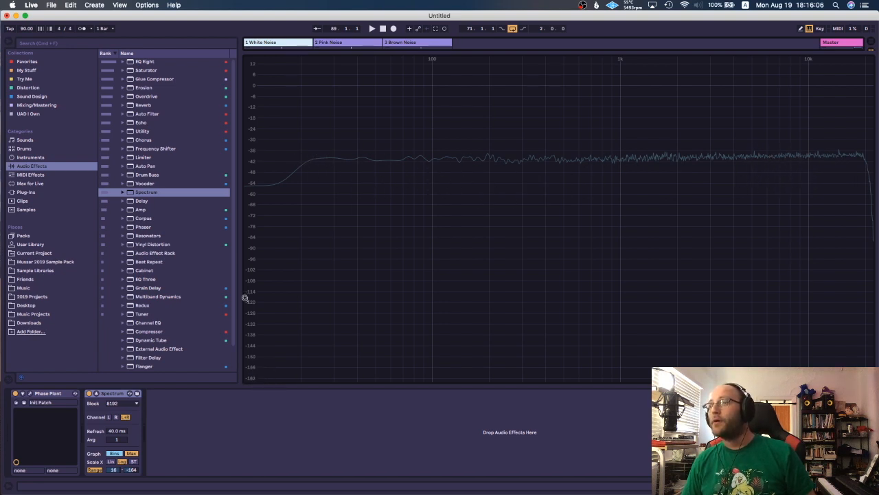
mouse_move(264, 160)
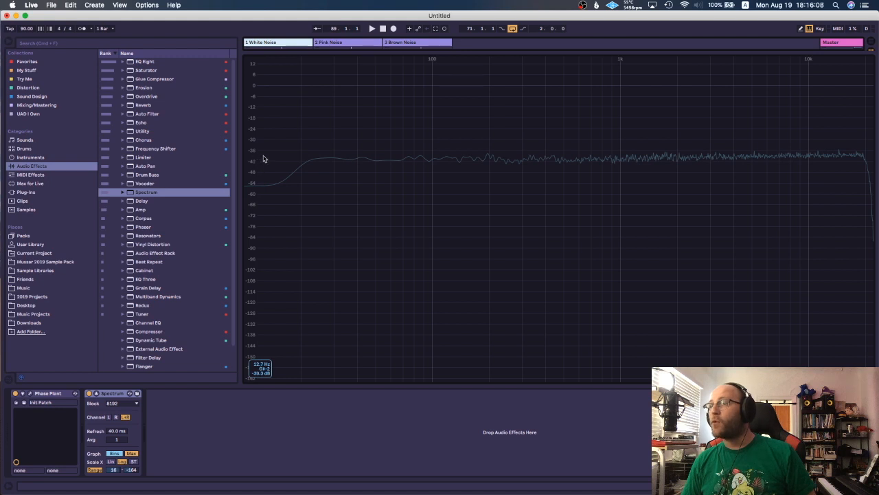
mouse_move(303, 160)
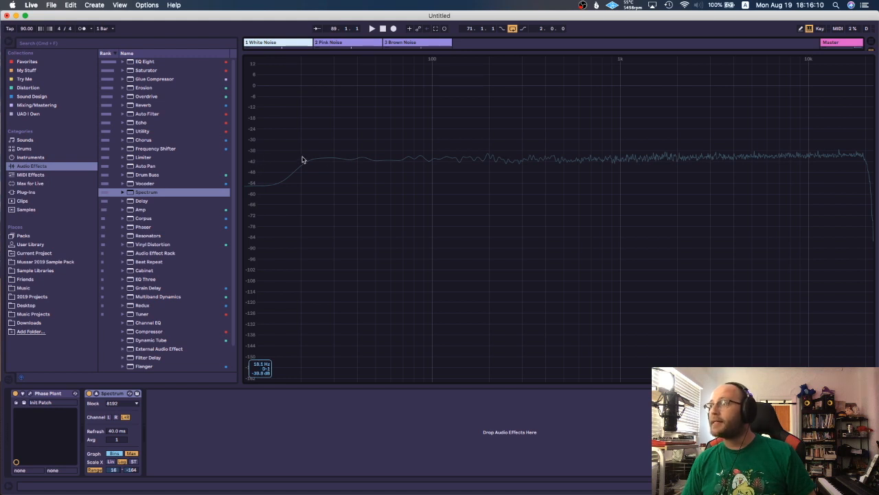
mouse_move(391, 172)
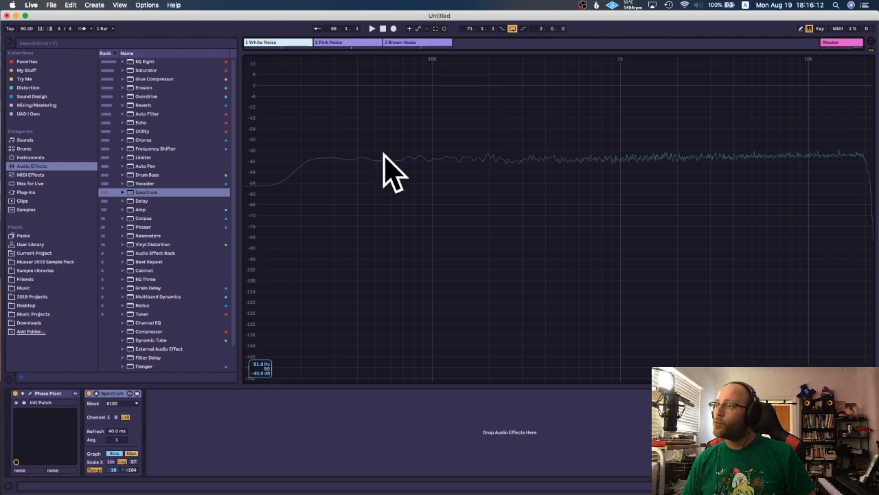
mouse_move(434, 217)
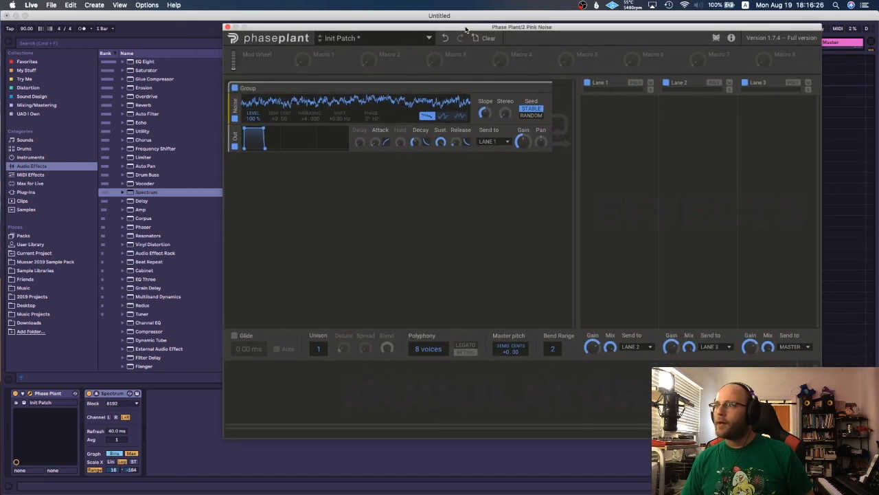
mouse_move(454, 48)
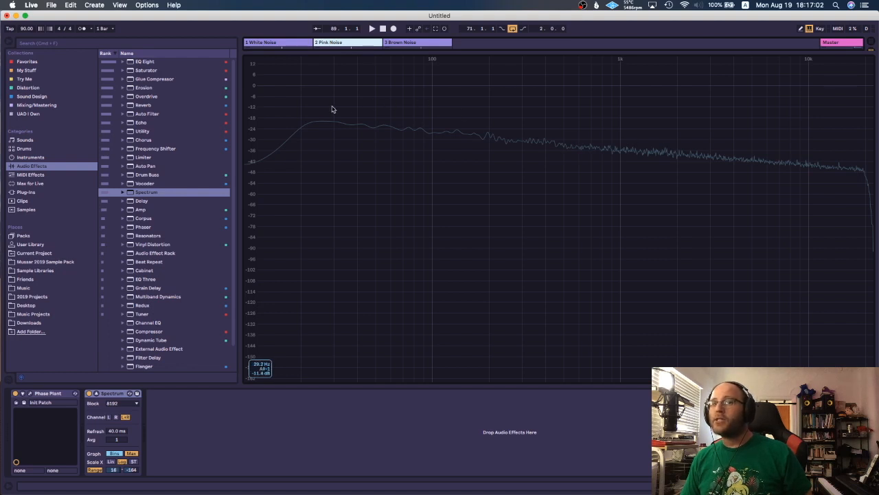
mouse_move(635, 158)
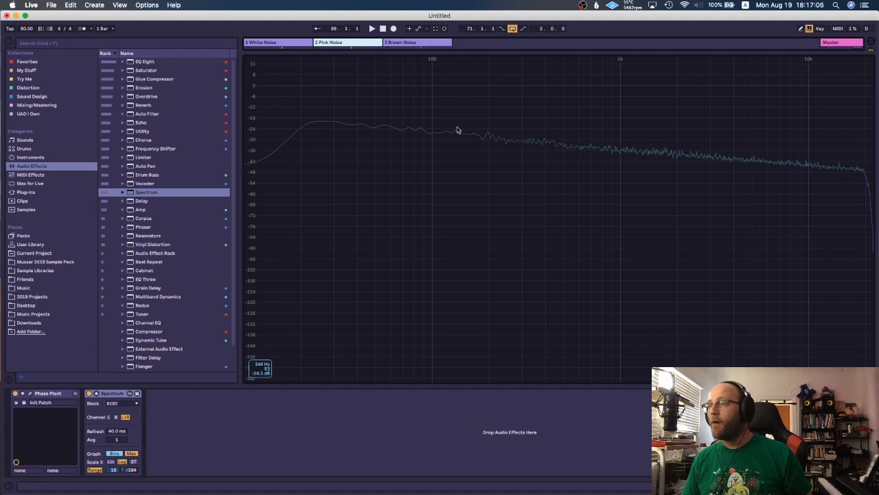
mouse_move(557, 171)
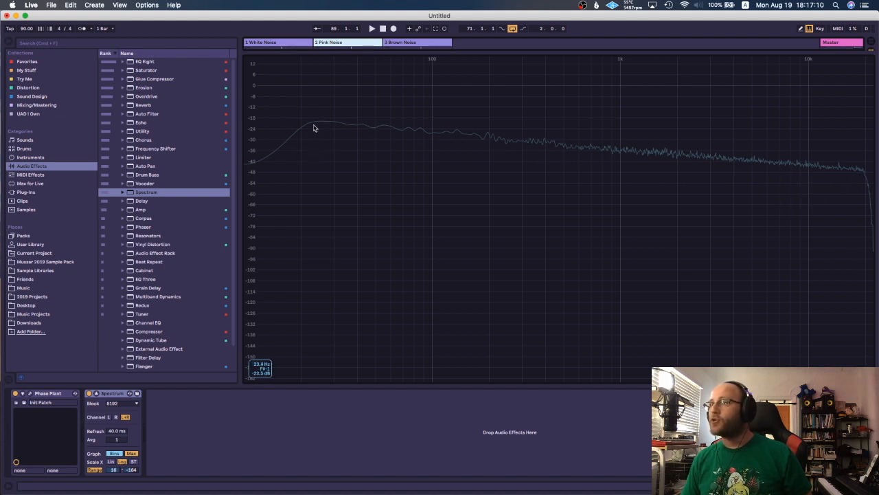
mouse_move(865, 189)
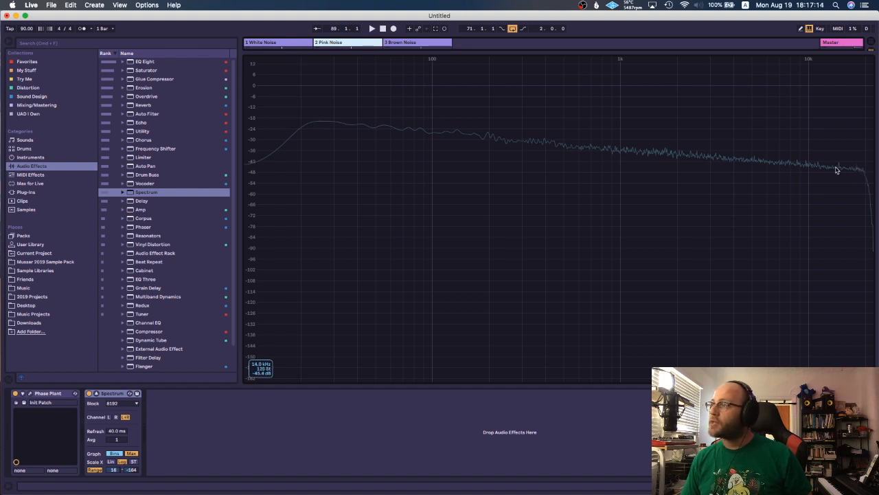
mouse_move(638, 164)
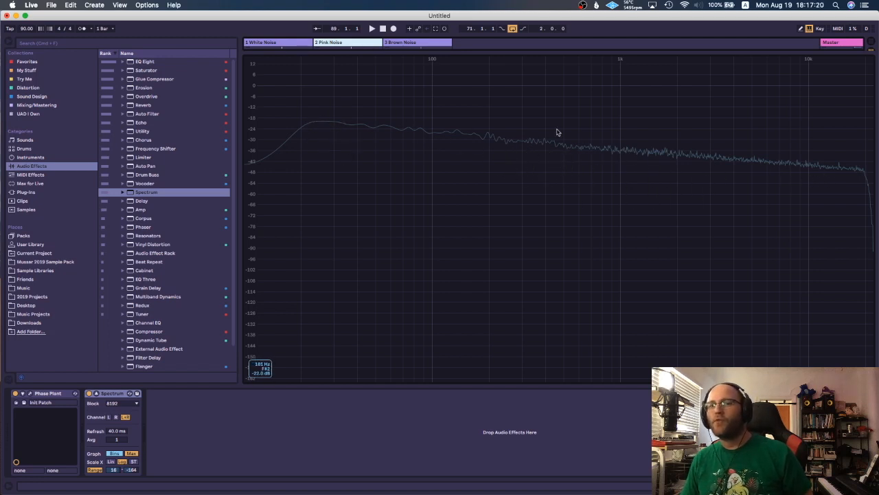
mouse_move(715, 167)
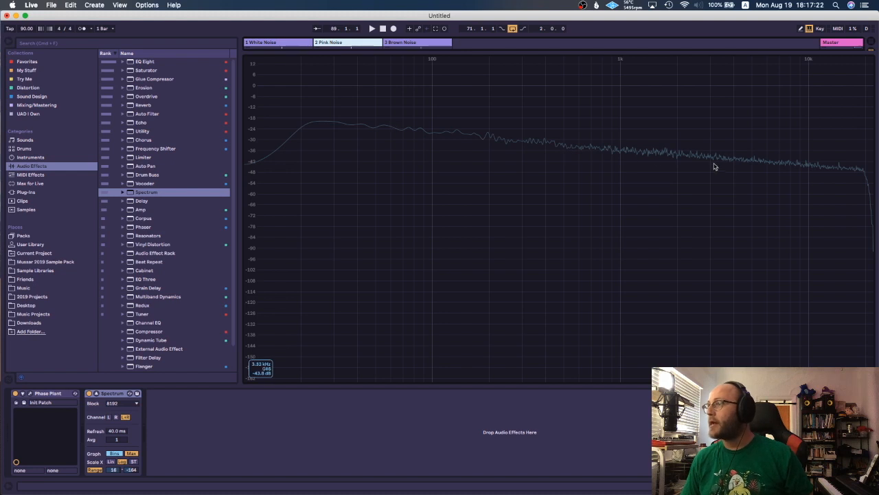
mouse_move(495, 142)
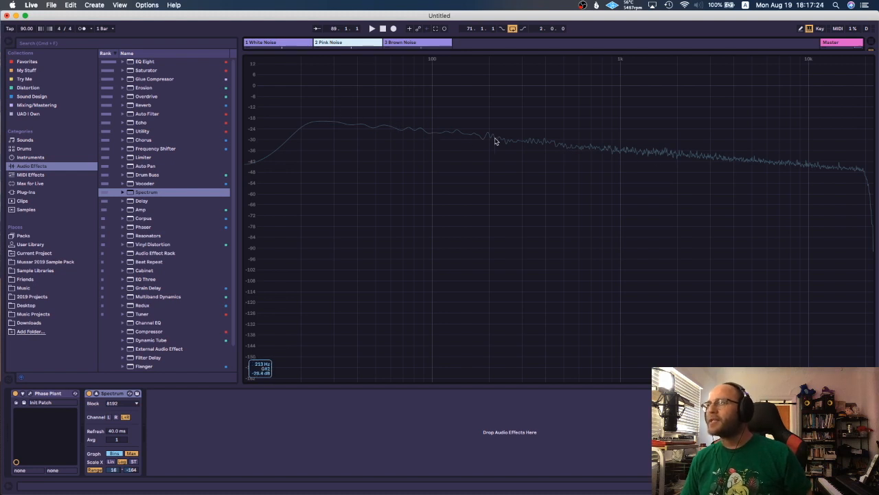
mouse_move(578, 146)
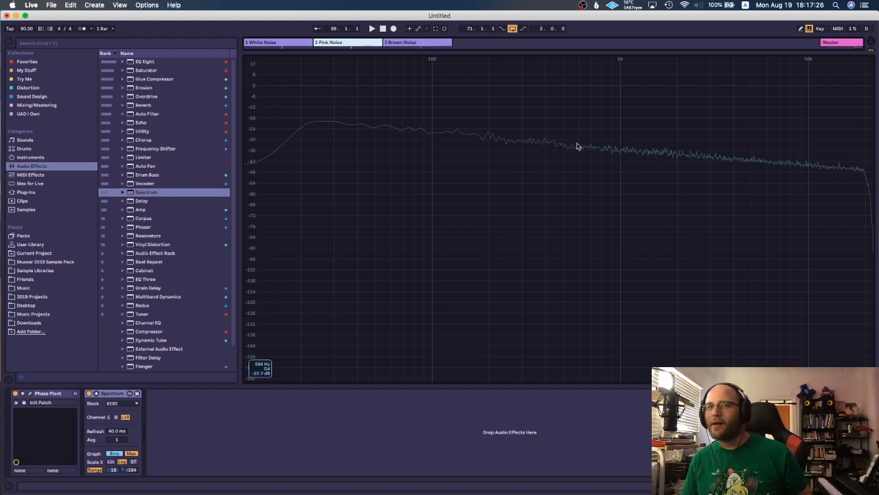
mouse_move(662, 151)
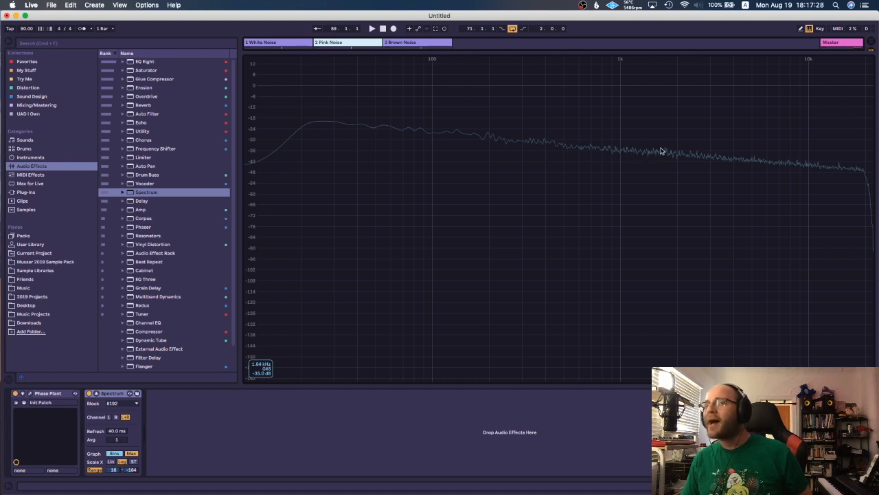
mouse_move(665, 184)
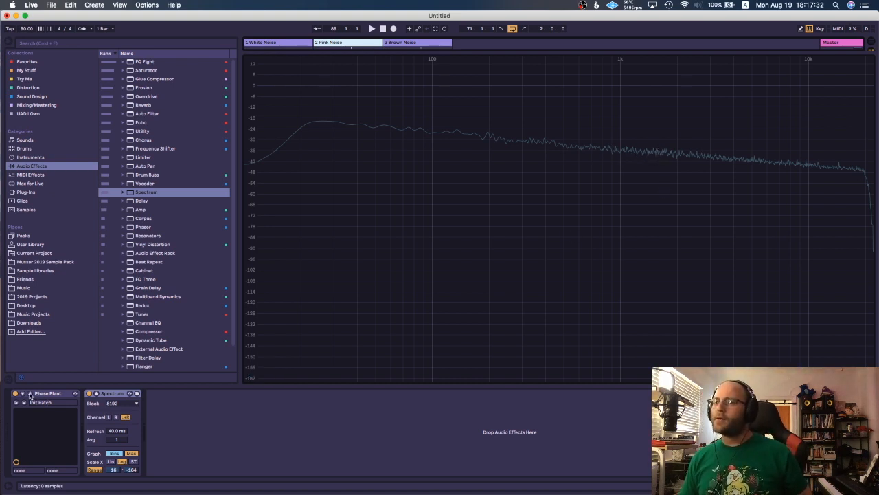
Reopen the noise synth's Phase Plant editor from the White Noise track.
left_click(46, 401)
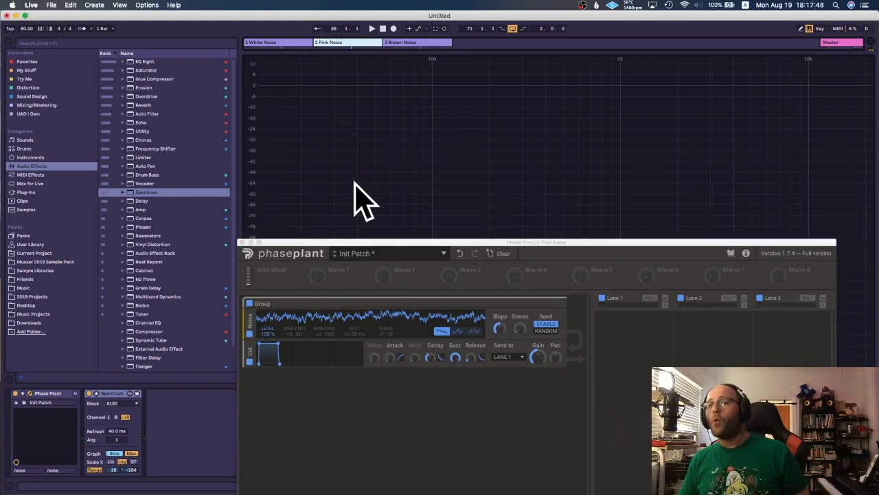
mouse_move(412, 232)
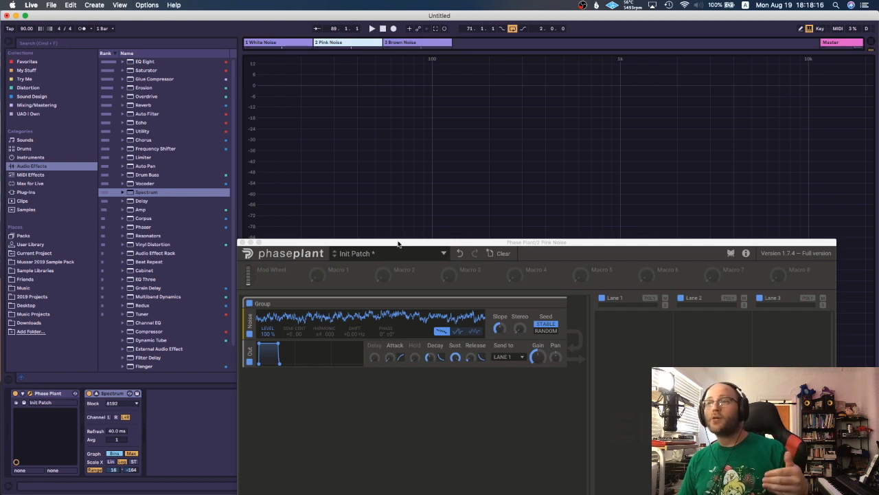
mouse_move(395, 244)
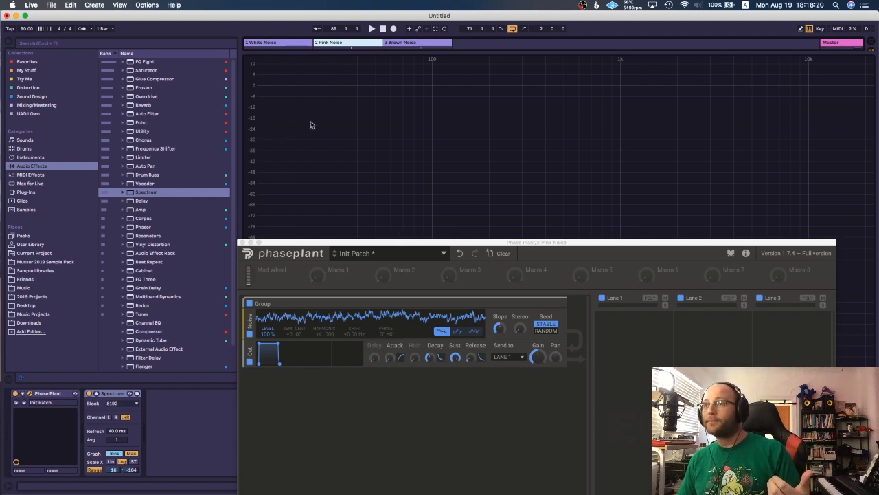
mouse_move(347, 130)
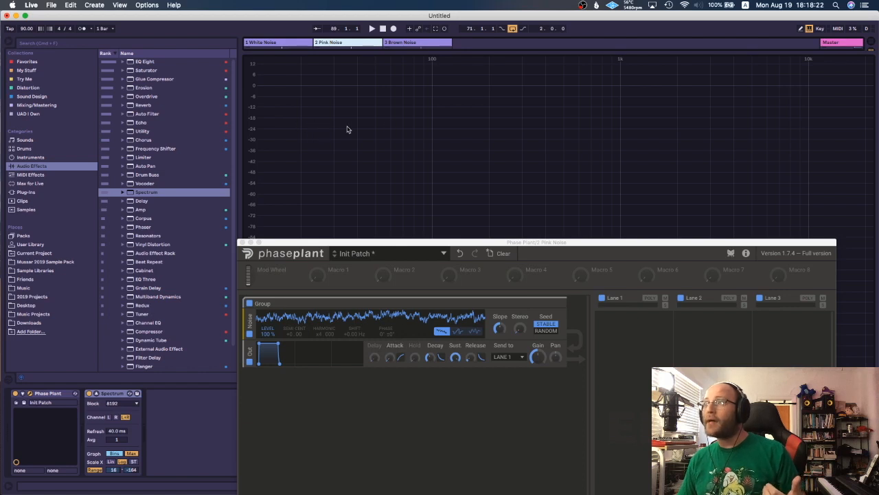
mouse_move(617, 125)
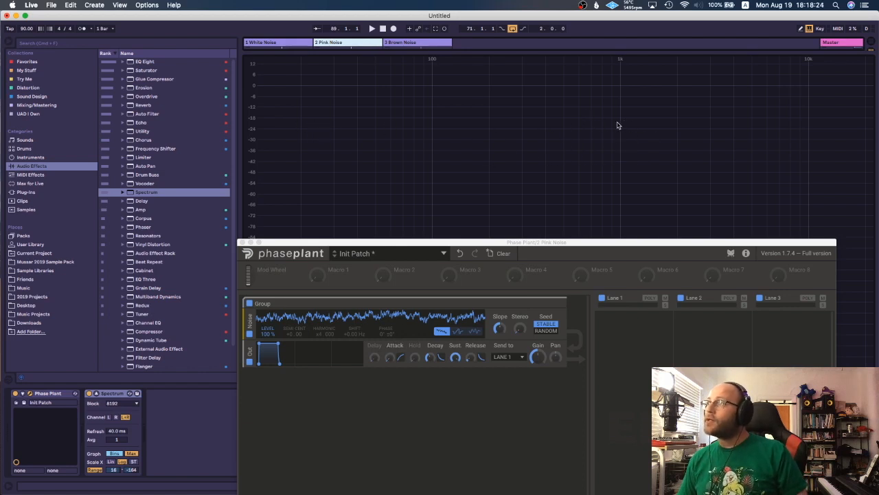
mouse_move(679, 126)
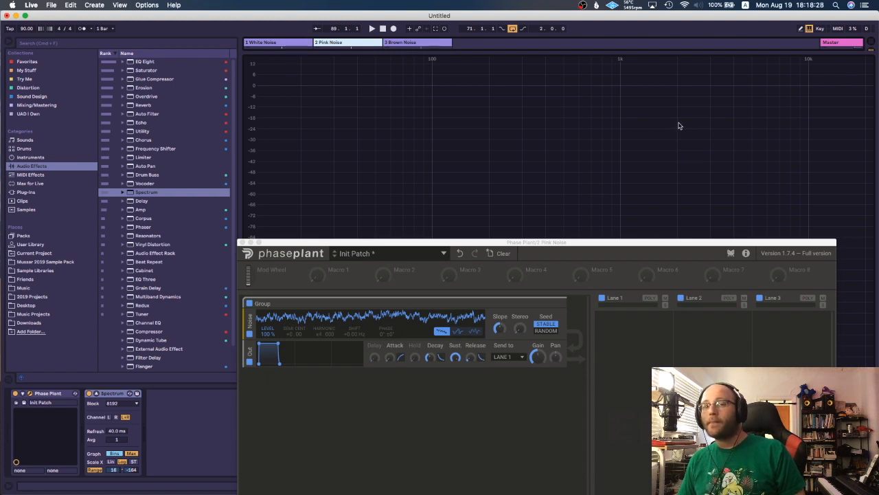
mouse_move(674, 124)
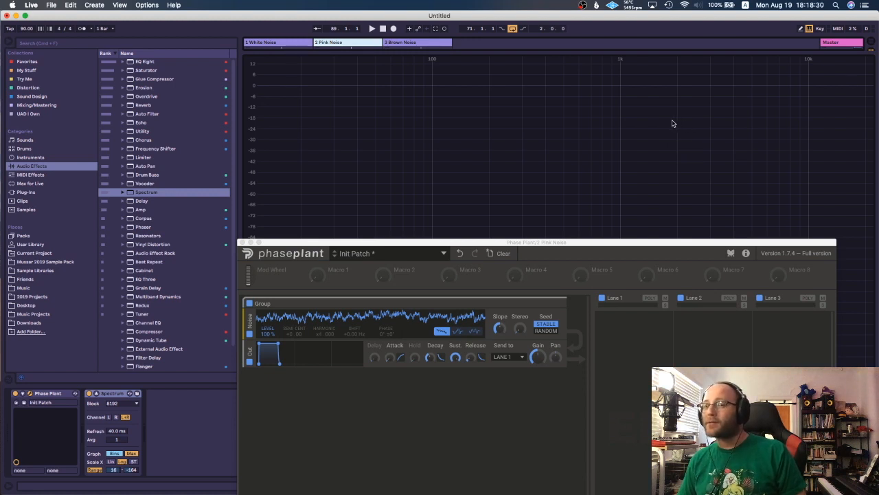
mouse_move(566, 140)
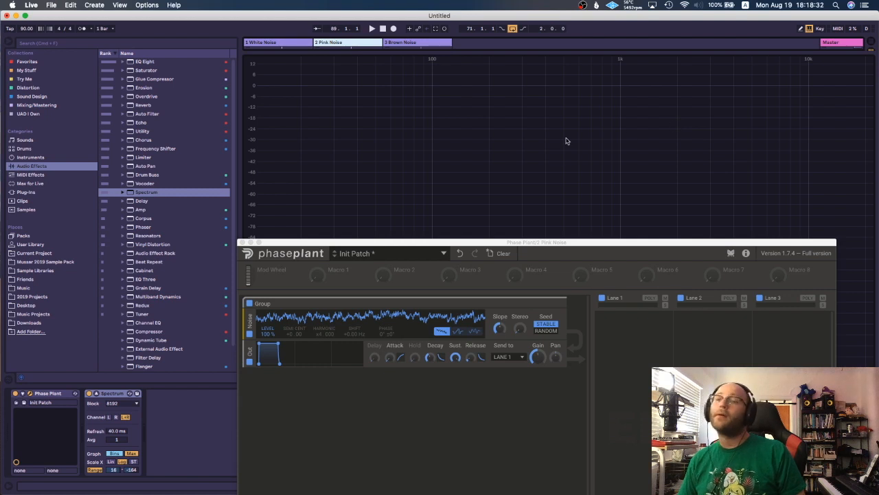
mouse_move(323, 247)
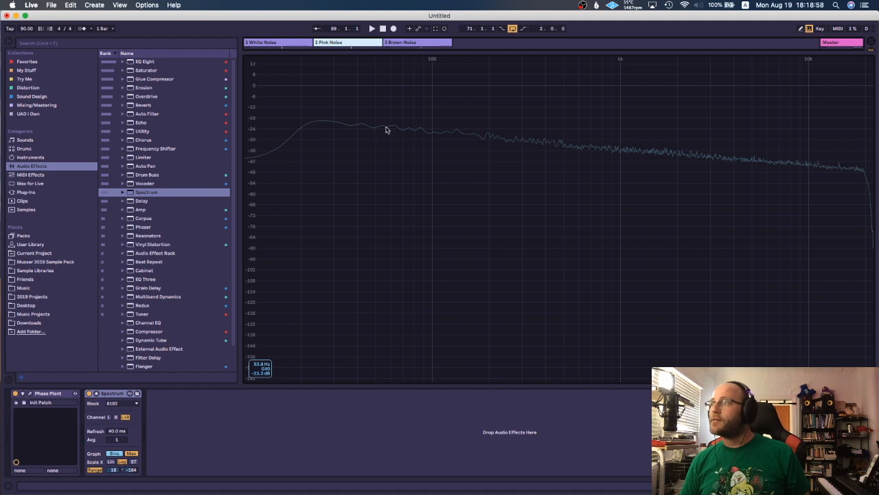
mouse_move(819, 178)
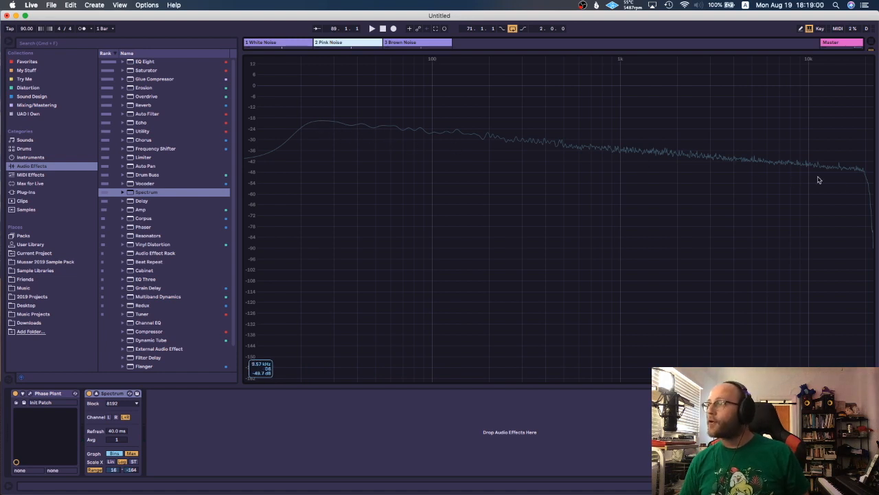
mouse_move(777, 191)
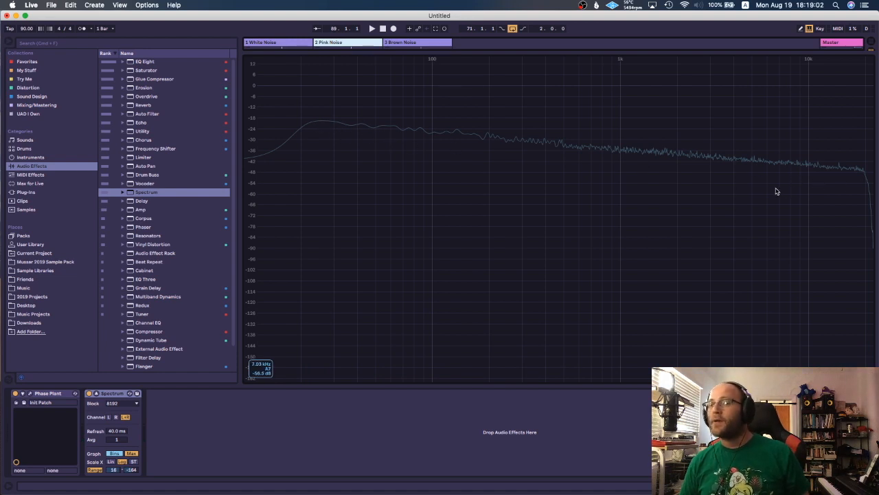
mouse_move(451, 122)
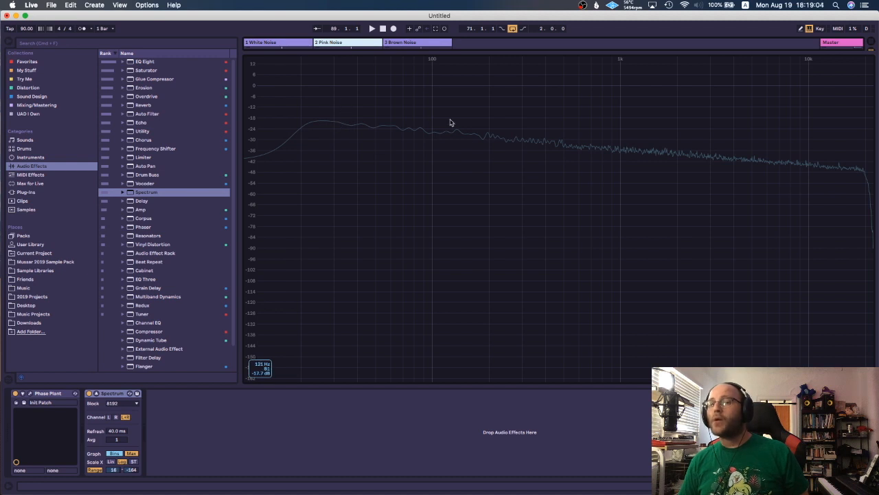
mouse_move(759, 168)
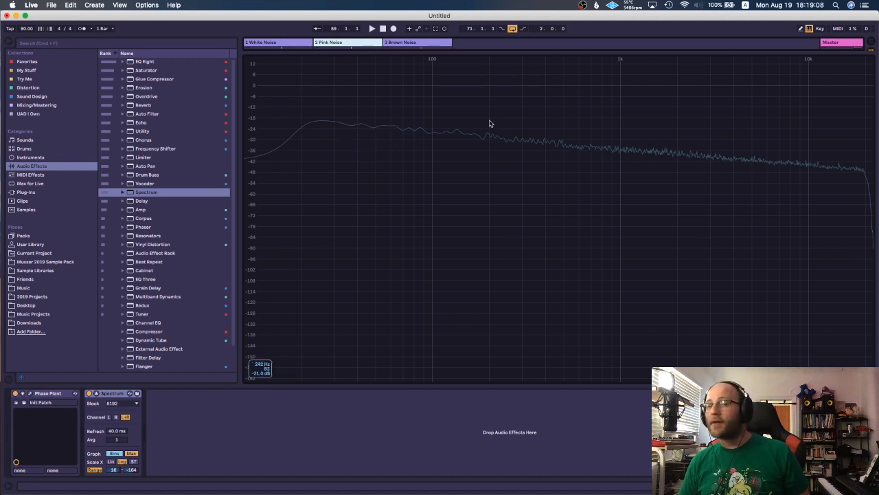
mouse_move(786, 171)
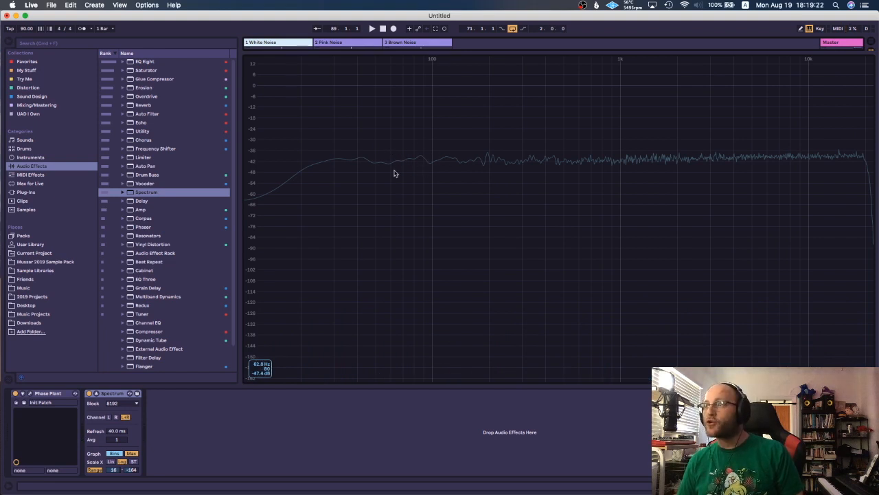
mouse_move(374, 172)
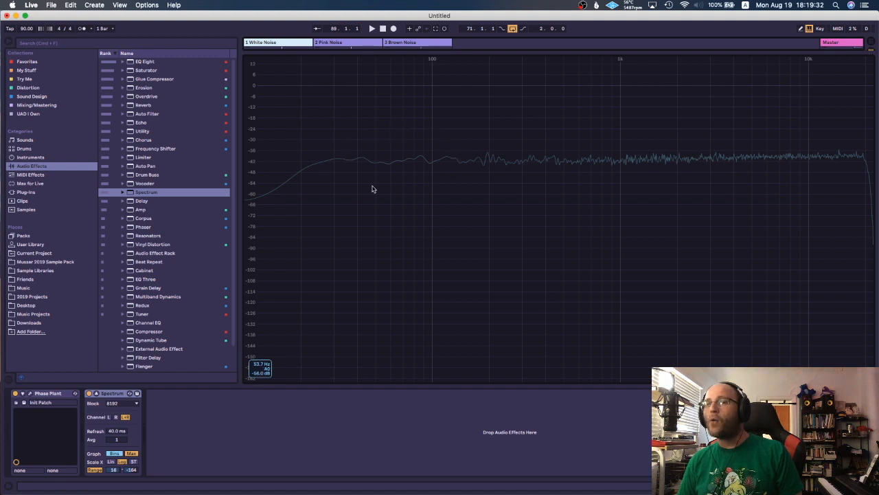
mouse_move(843, 156)
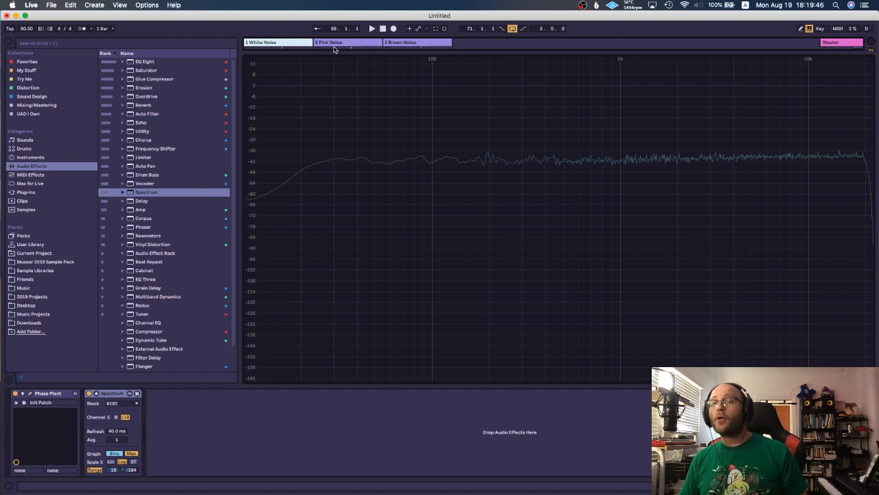
Add an EQ Eight from the Audio Effects browser to the noise track.
left_click(337, 41)
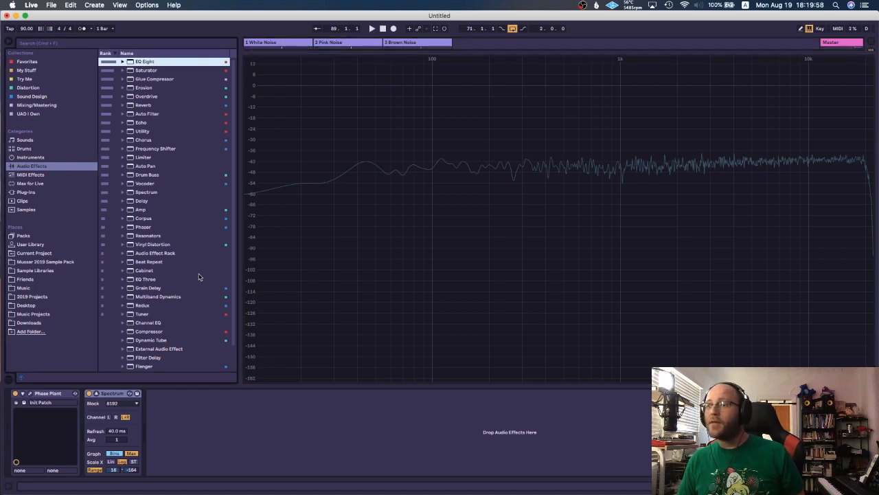
double_click(144, 61)
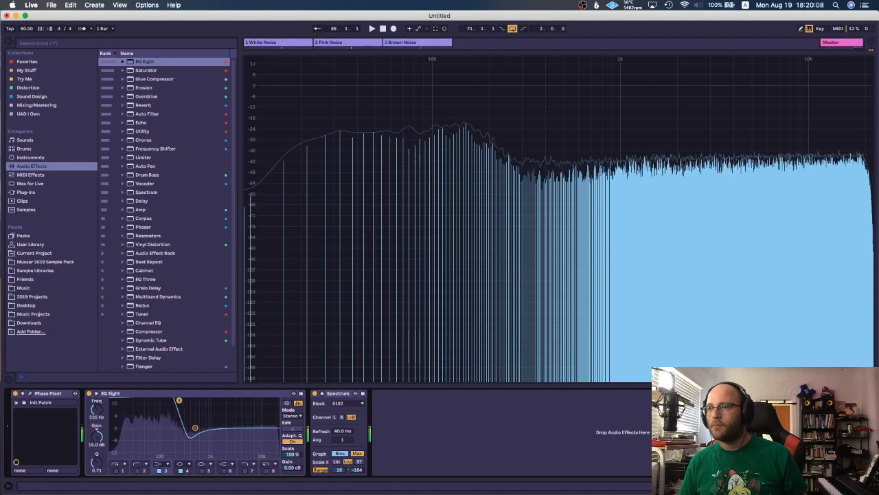
Shape the EQ Eight curve into a gentle high-frequency roll-off.
left_click_drag(179, 398, 184, 404)
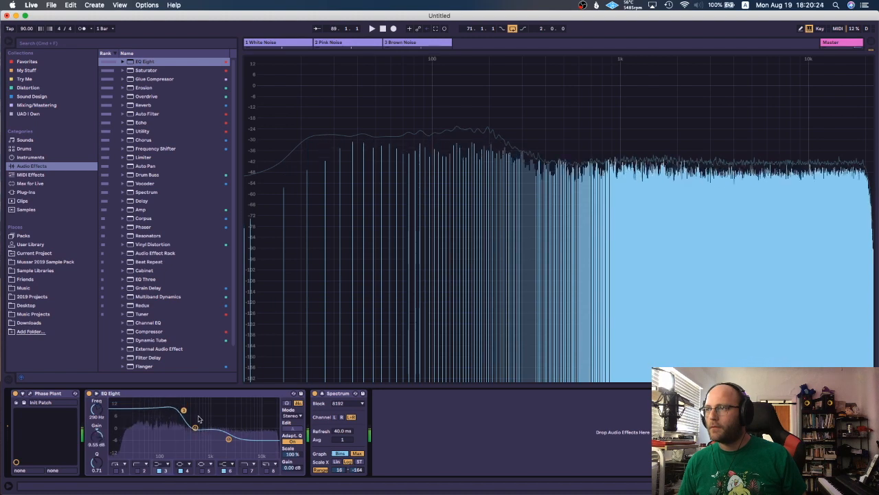
left_click_drag(185, 409, 185, 409)
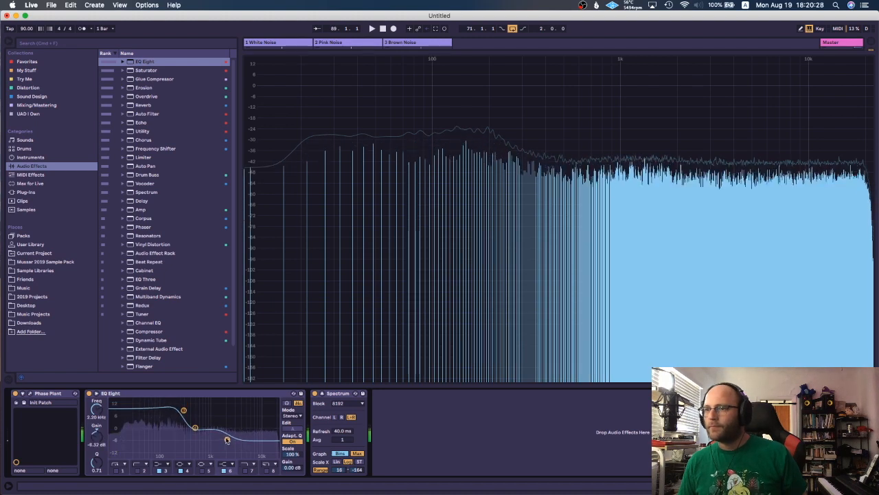
left_click(337, 41)
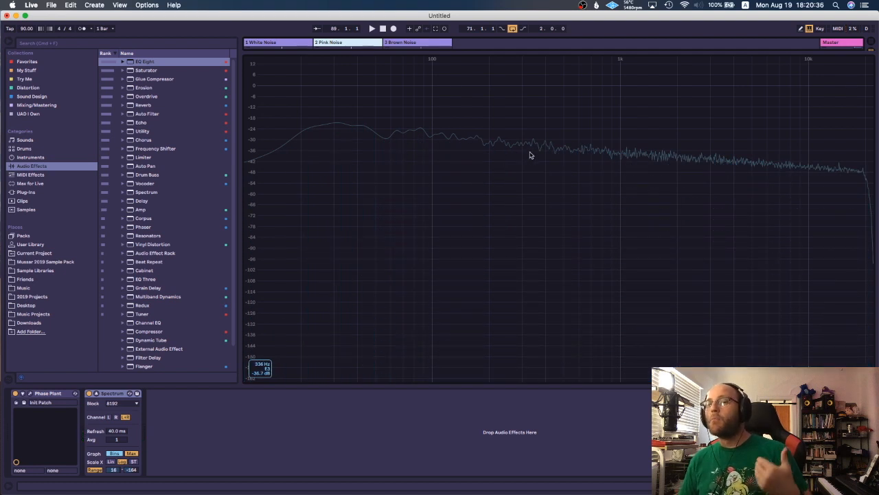
mouse_move(463, 136)
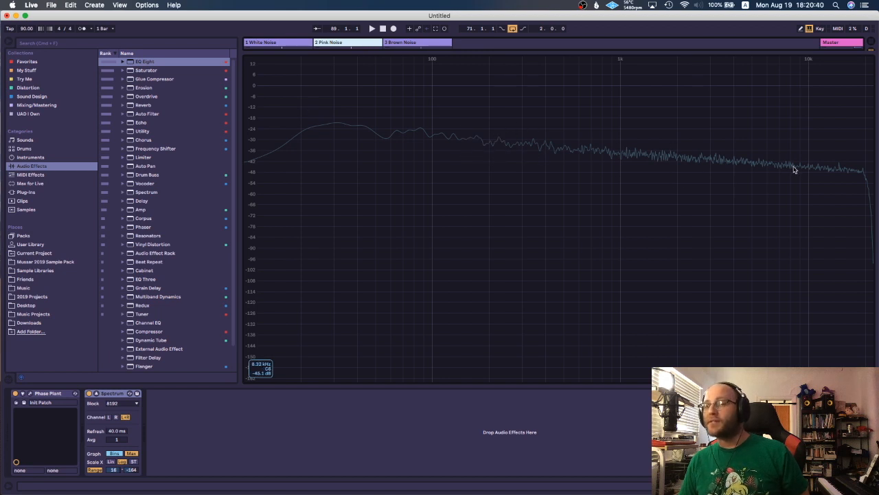
mouse_move(703, 170)
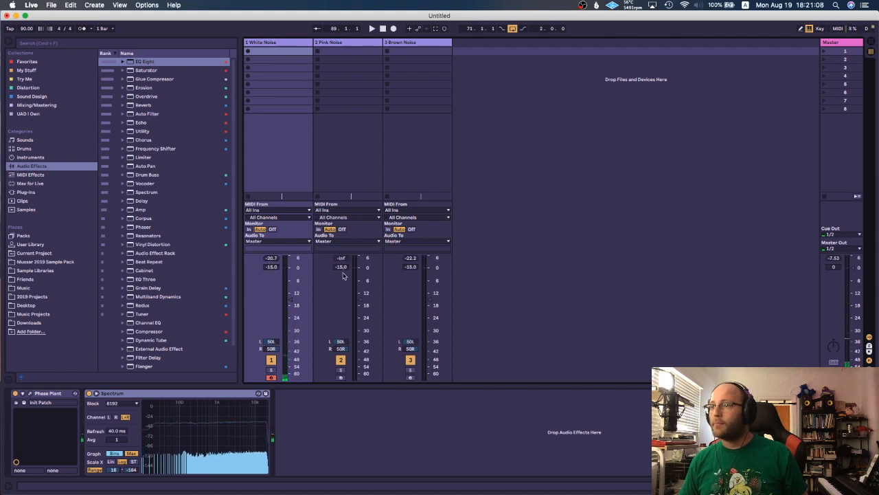
Select the Pink Noise track in the mixer and adjust its volume fader.
left_click(329, 42)
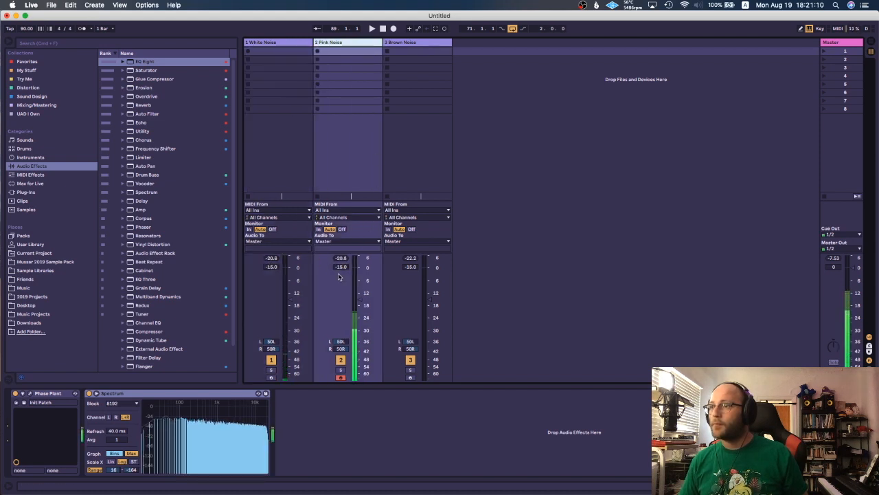
left_click_drag(354, 274, 355, 268)
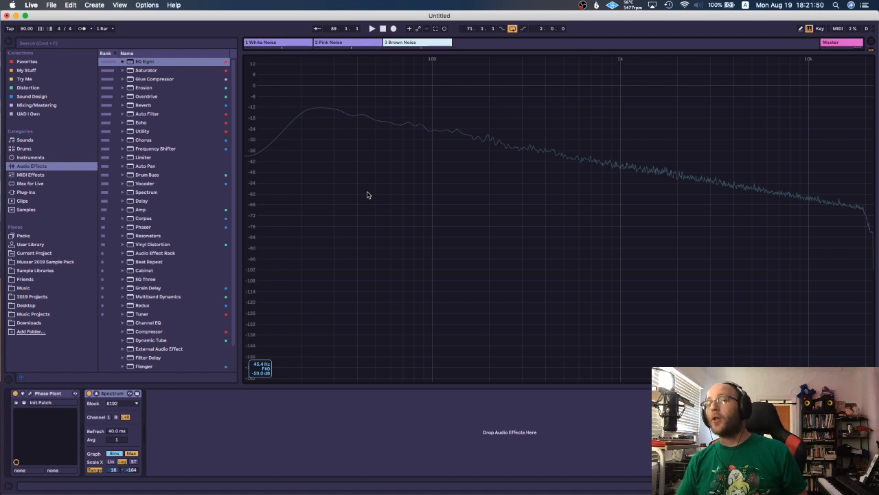
mouse_move(358, 159)
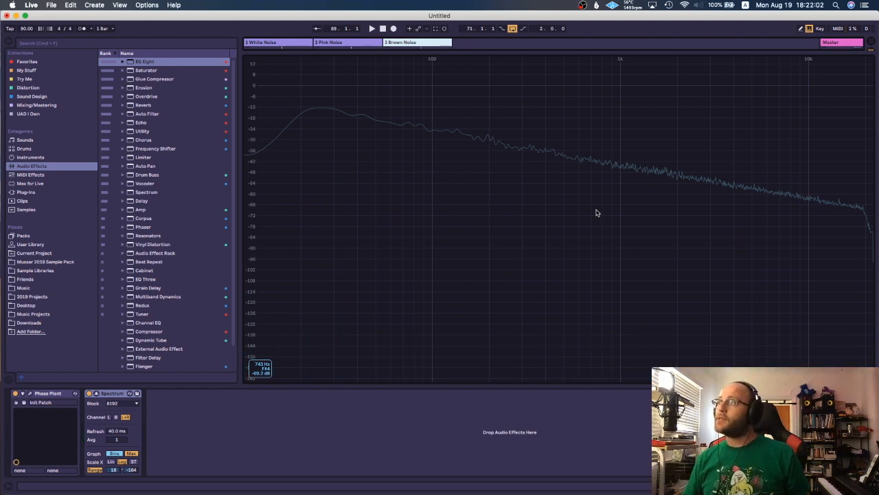
mouse_move(698, 192)
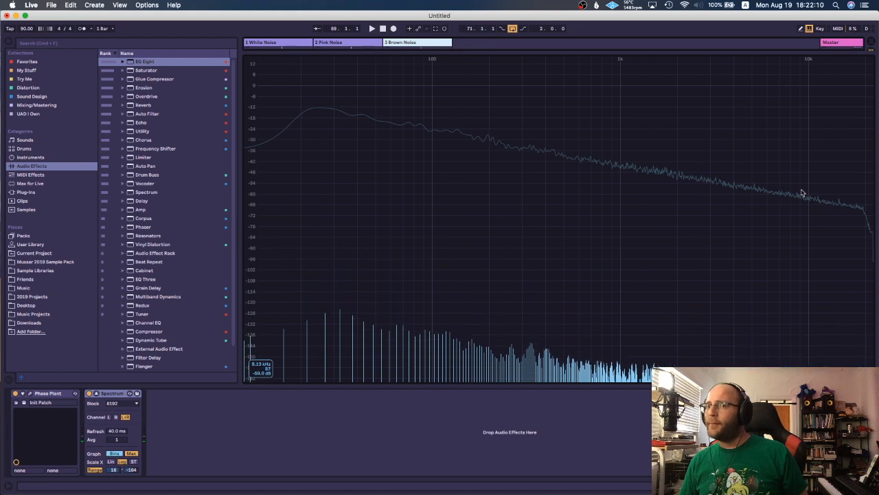
mouse_move(316, 124)
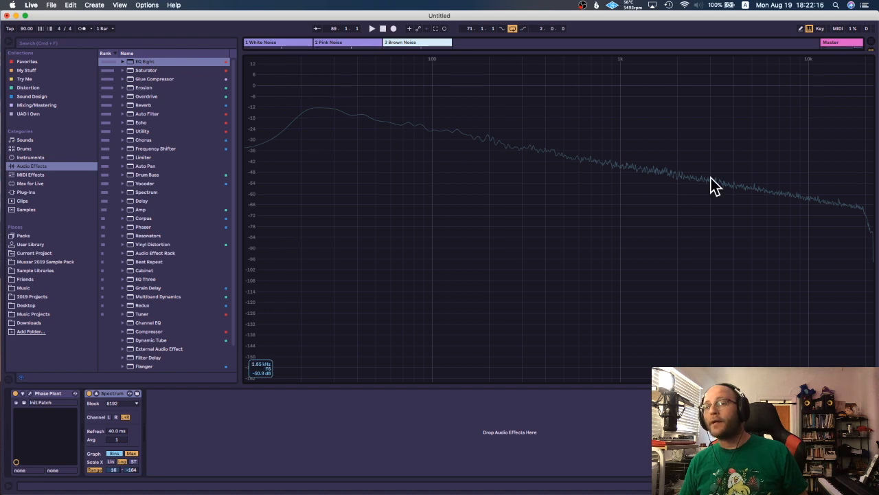
mouse_move(786, 190)
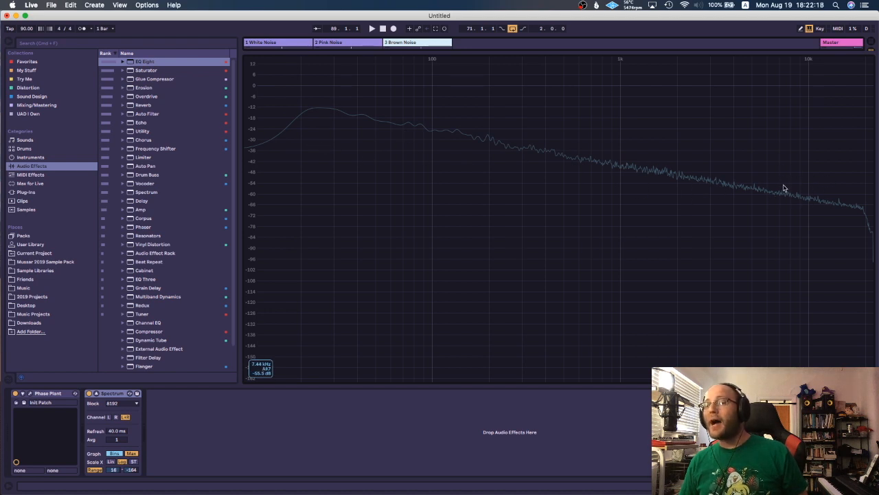
mouse_move(764, 195)
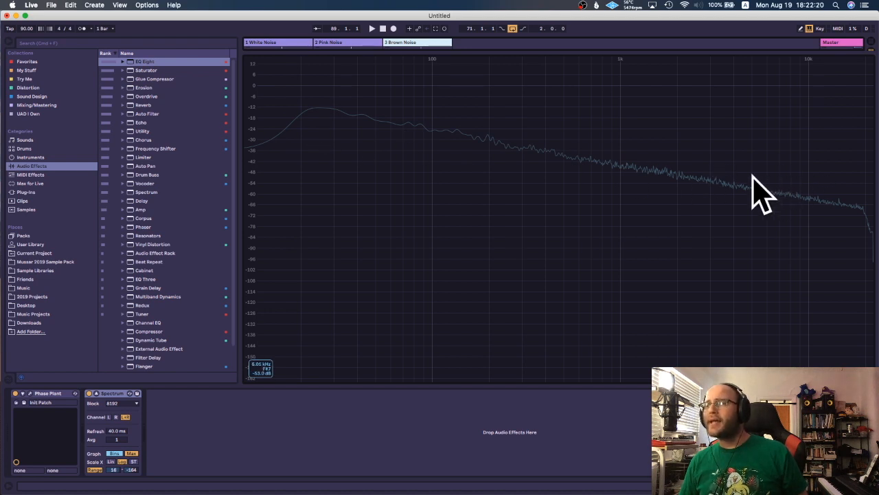
mouse_move(827, 190)
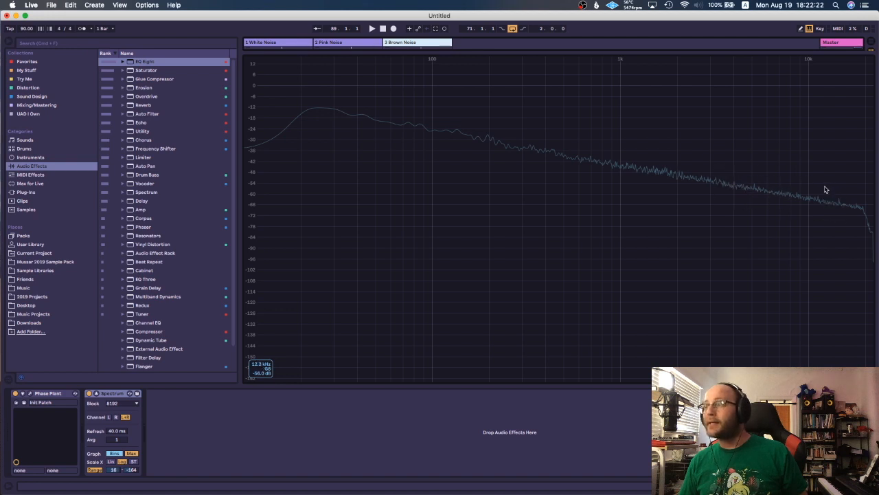
mouse_move(77, 409)
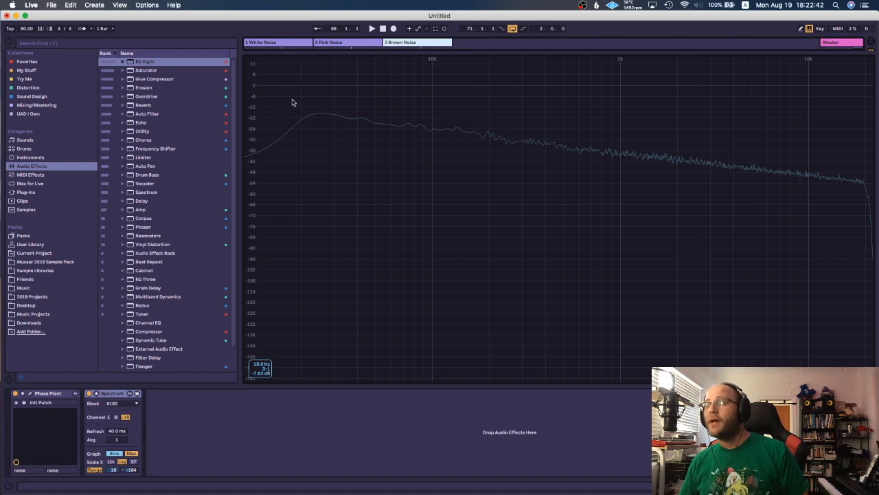
mouse_move(291, 113)
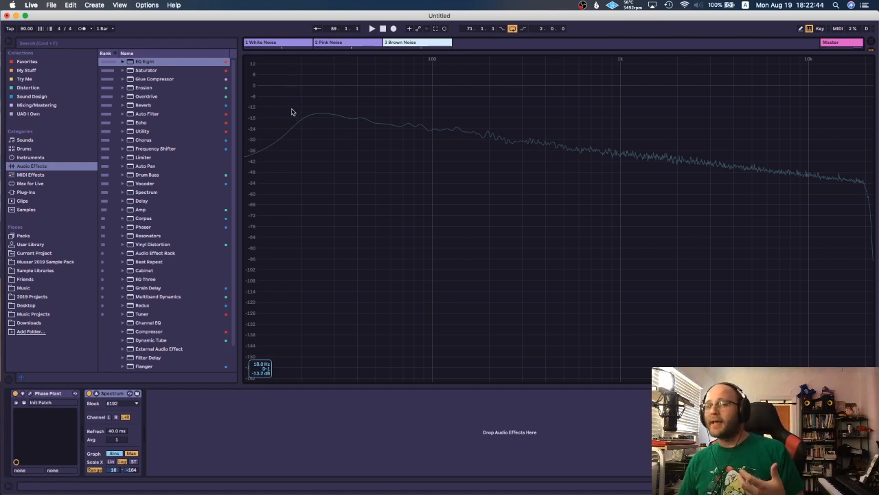
mouse_move(288, 110)
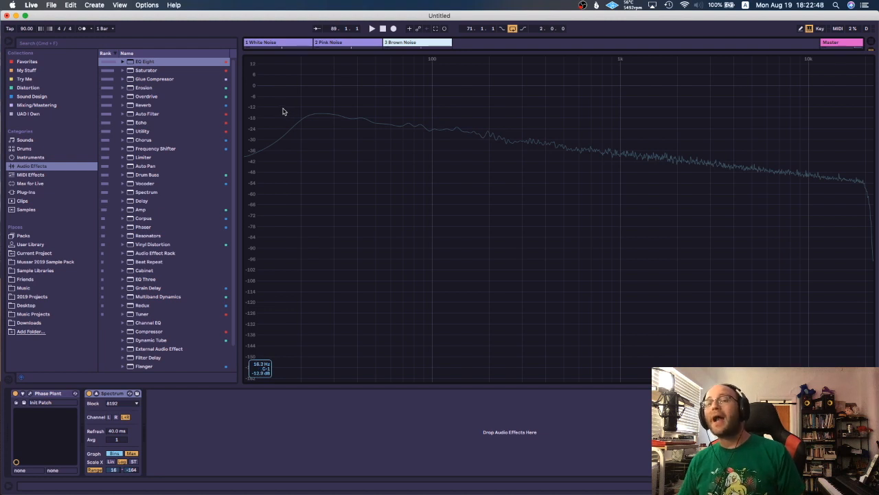
mouse_move(282, 107)
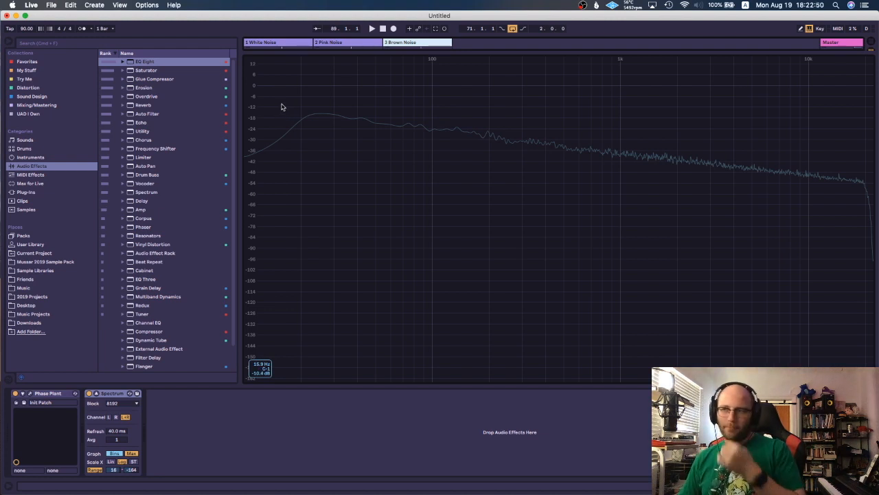
mouse_move(264, 115)
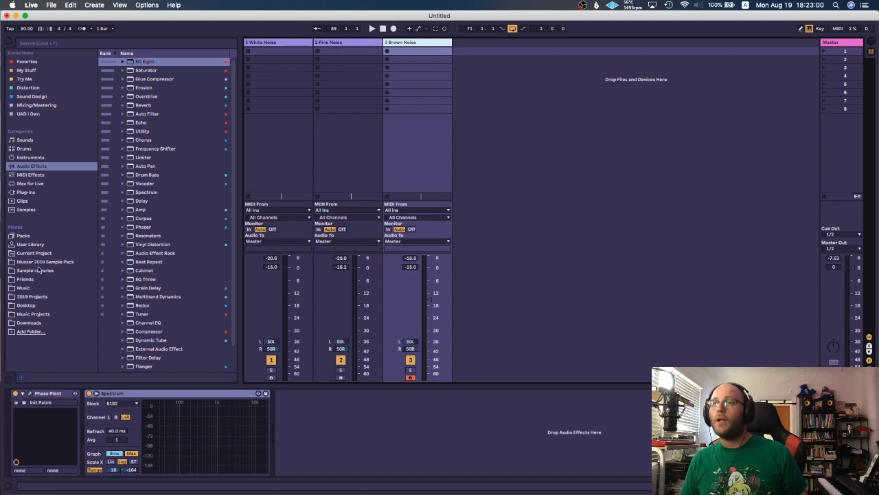
Search the browser for 'pink noise' and pick the Noise Pink.wav sample.
type("pi")
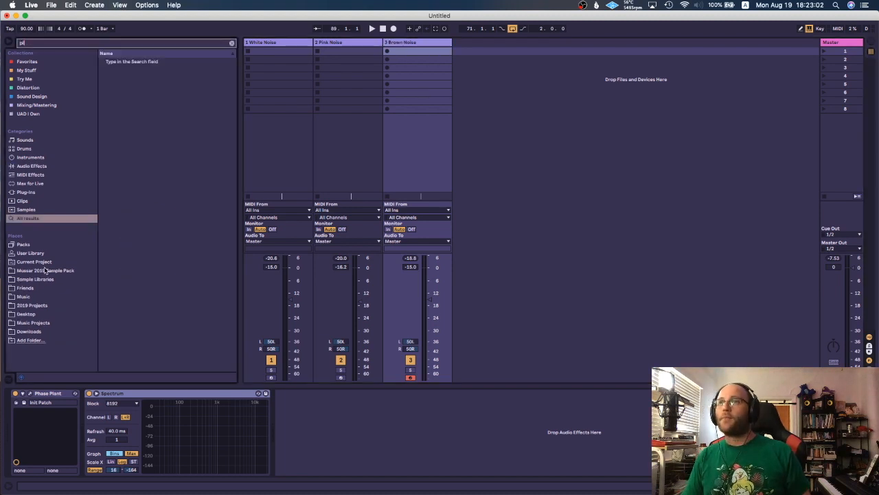
type("pink noise")
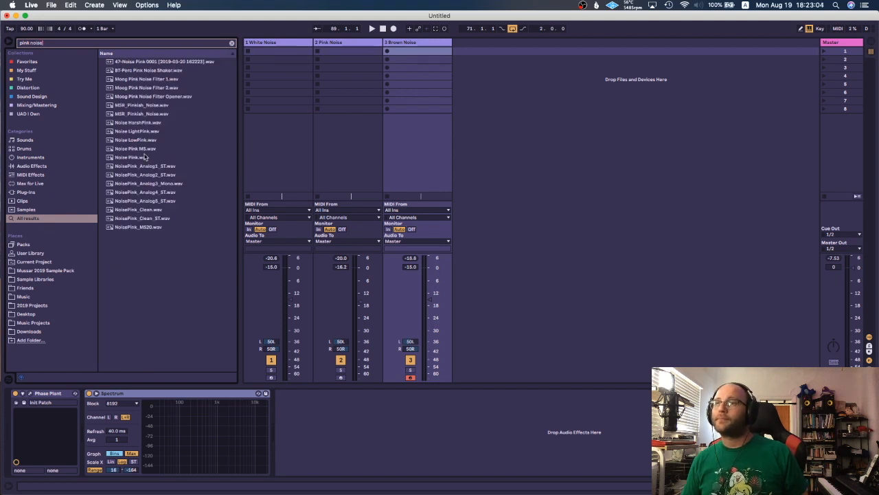
left_click(134, 156)
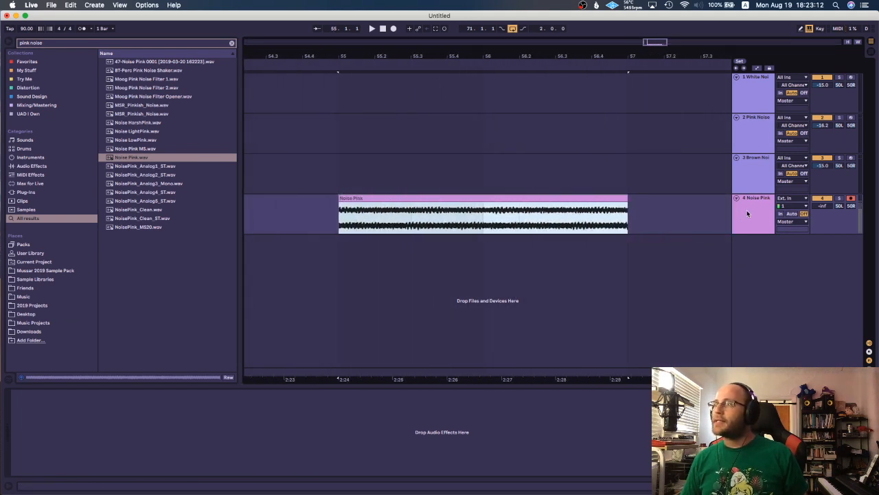
Place the Noise Pink sample on a new fourth track looped across the arrangement.
left_click(481, 213)
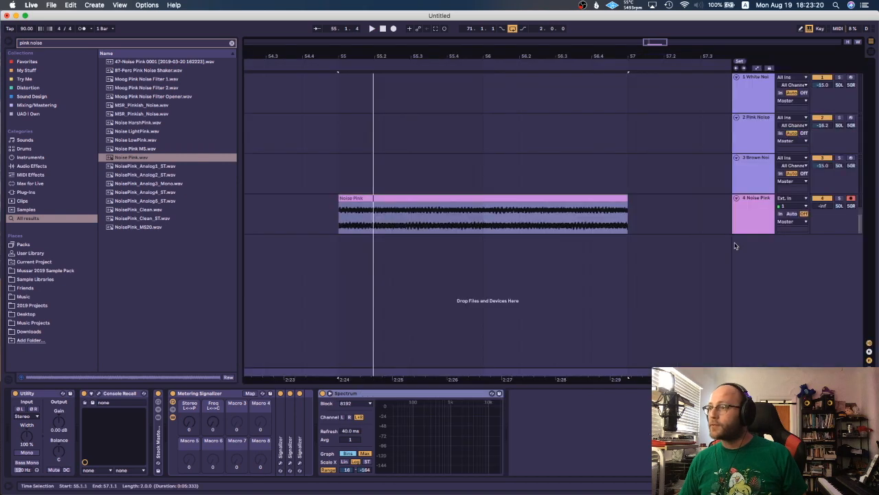
left_click(371, 27)
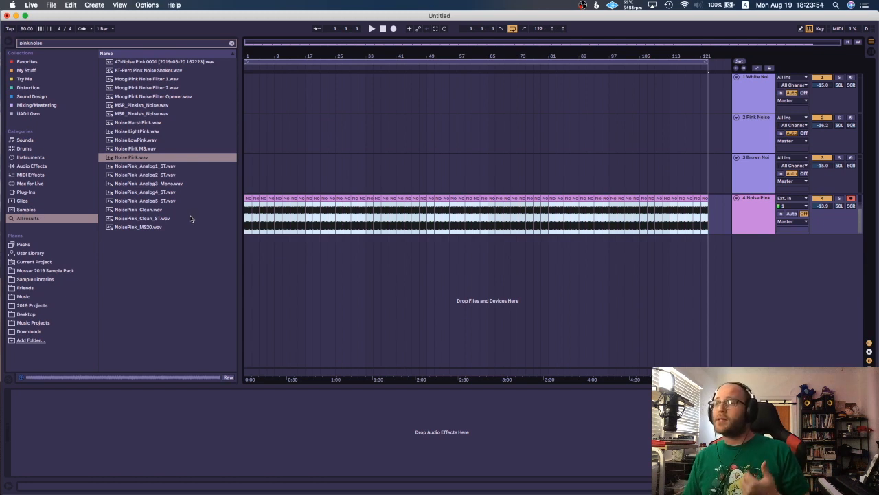
mouse_move(190, 217)
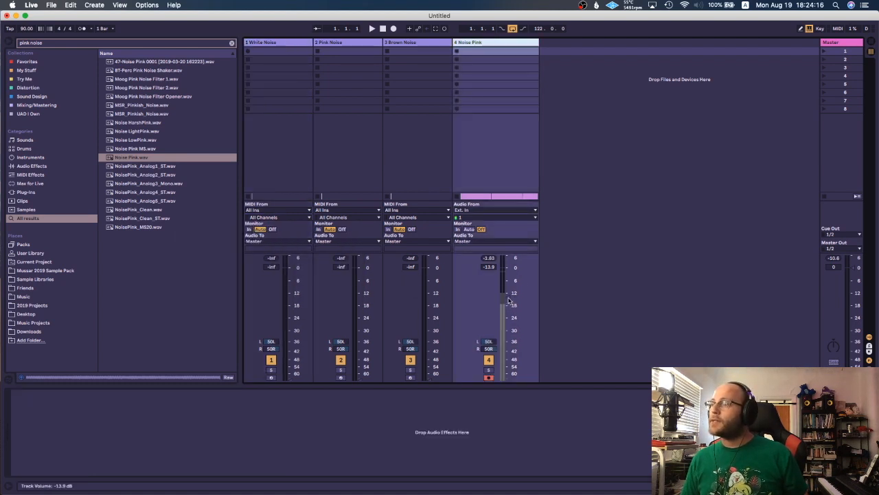
Lower the Noise Pink reference track's volume fader in the mixer.
left_click_drag(501, 291, 502, 305)
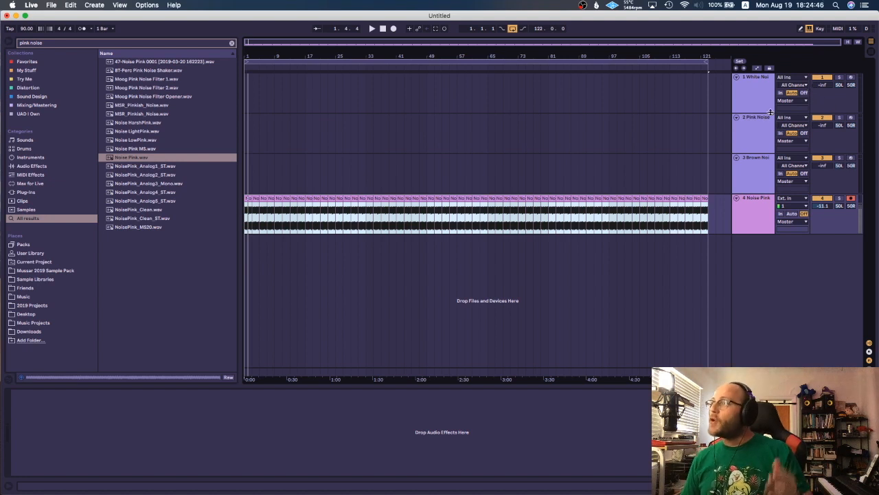
Select the looped Noise Pink clip on track 4 for removal.
left_click(755, 157)
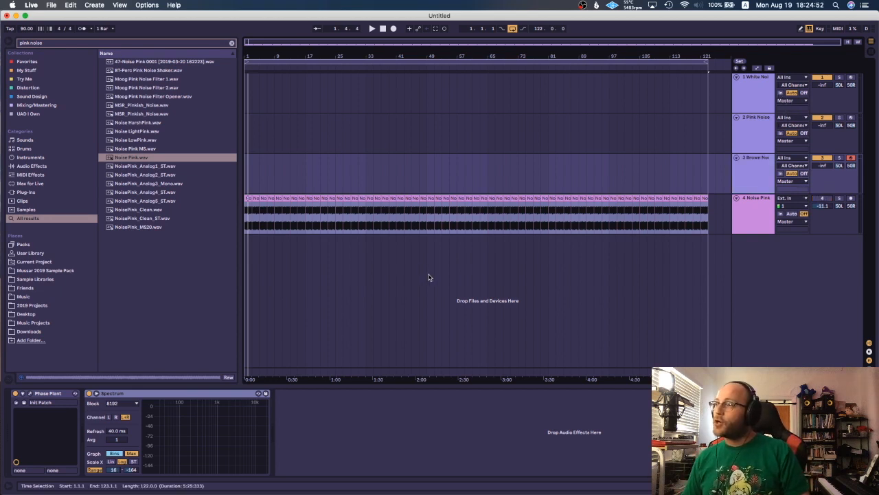
mouse_move(426, 270)
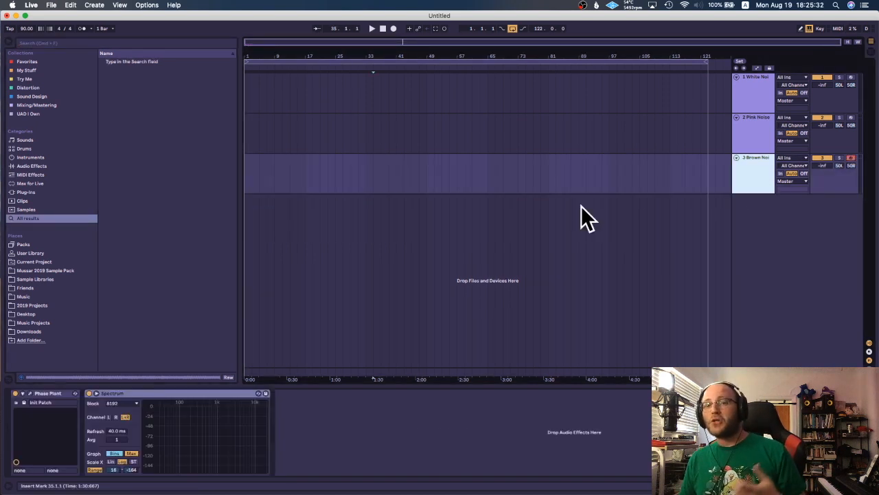
mouse_move(488, 204)
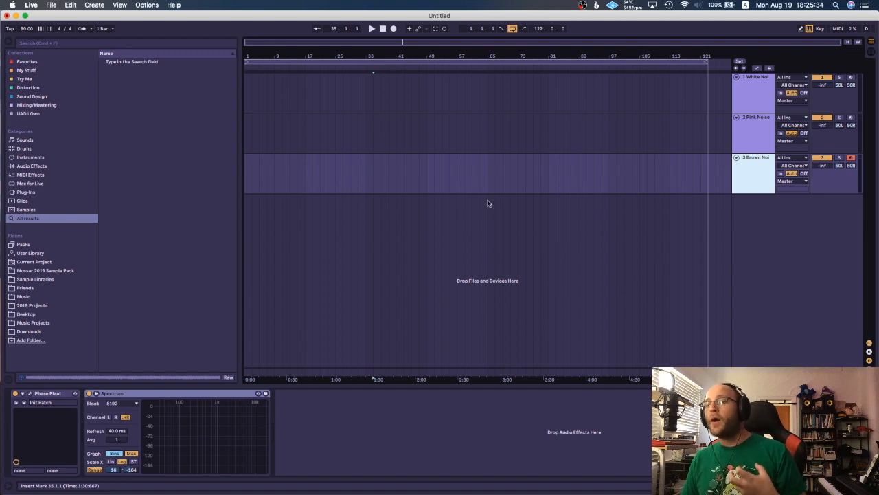